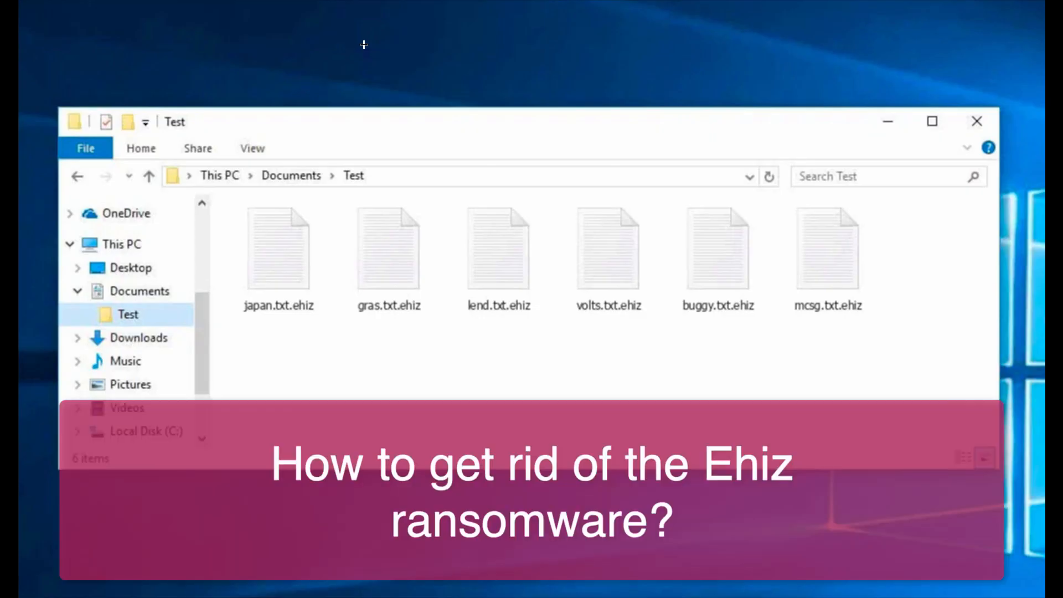
mouse_move(374, 223)
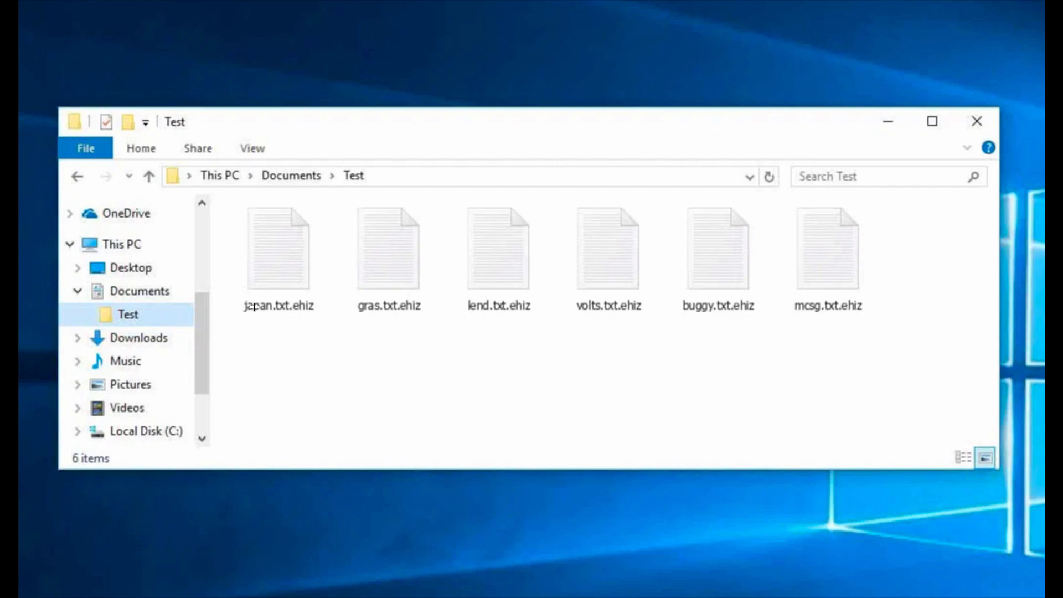
mouse_move(283, 300)
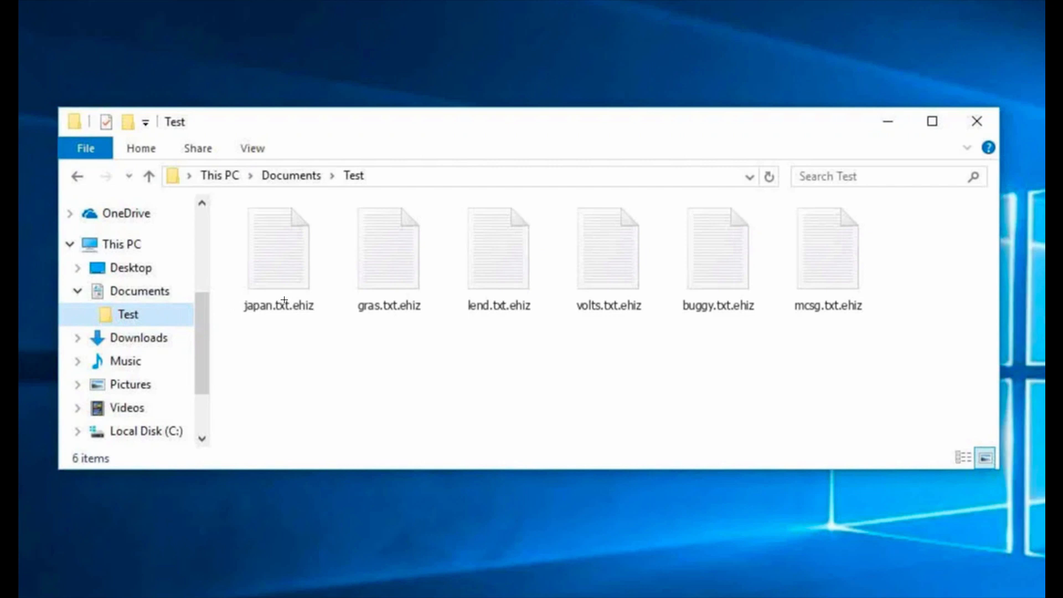
mouse_move(505, 279)
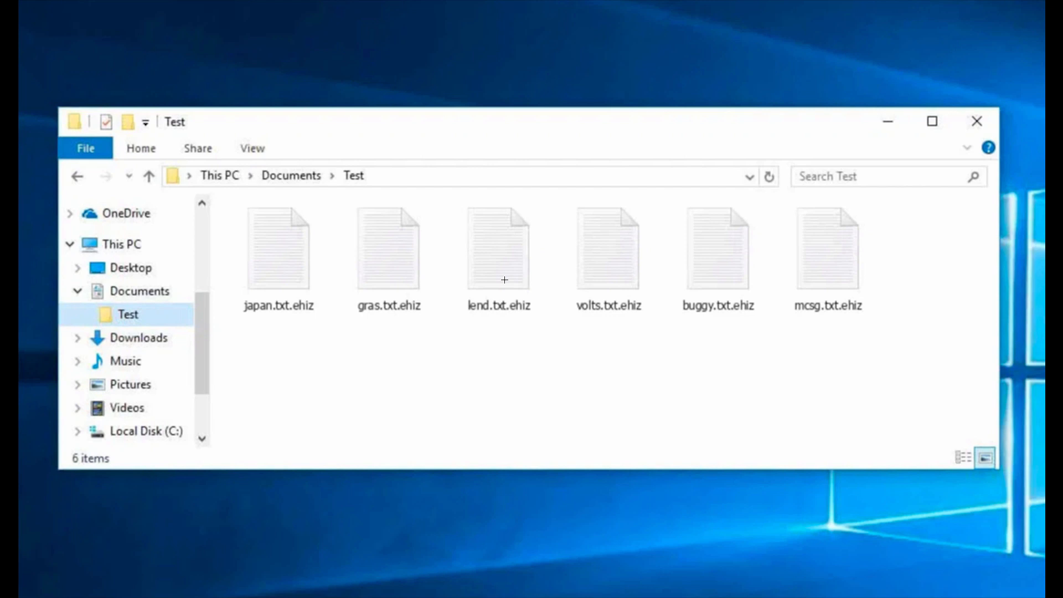
mouse_move(307, 318)
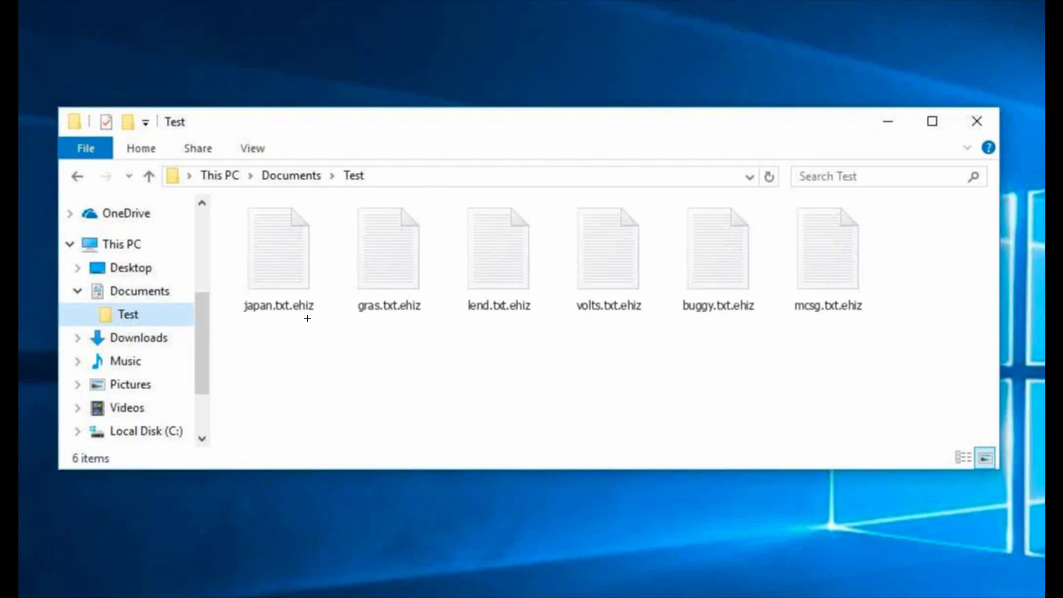
mouse_move(311, 308)
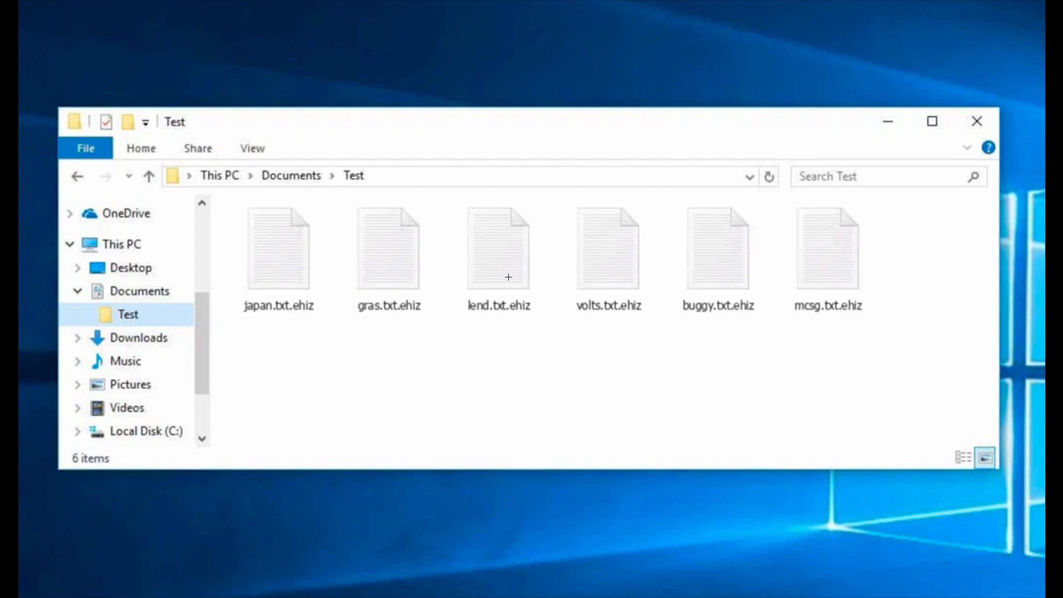
mouse_move(513, 210)
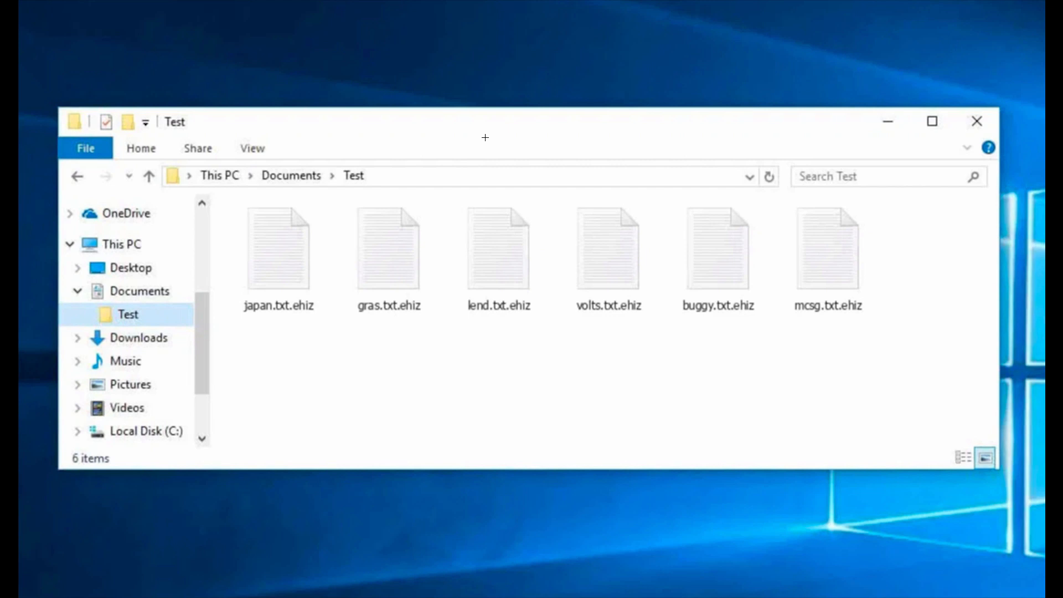
mouse_move(463, 116)
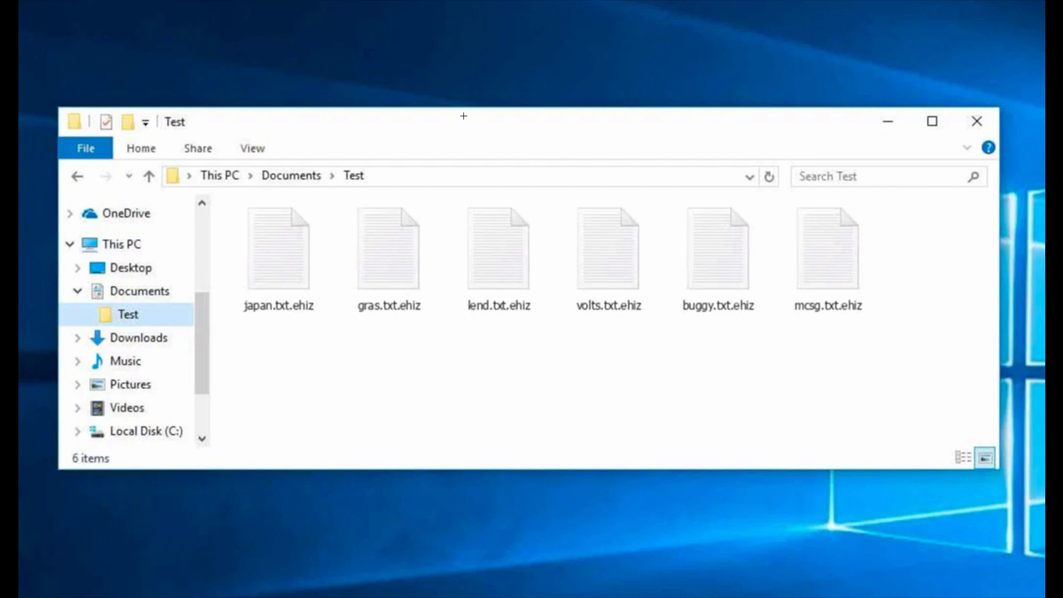
mouse_move(472, 120)
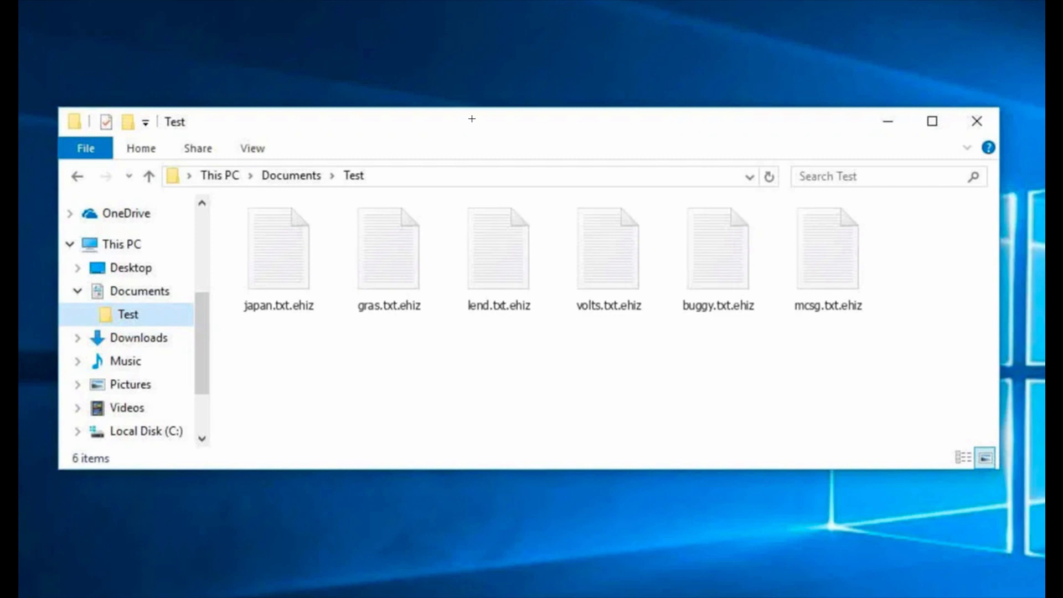
mouse_move(483, 113)
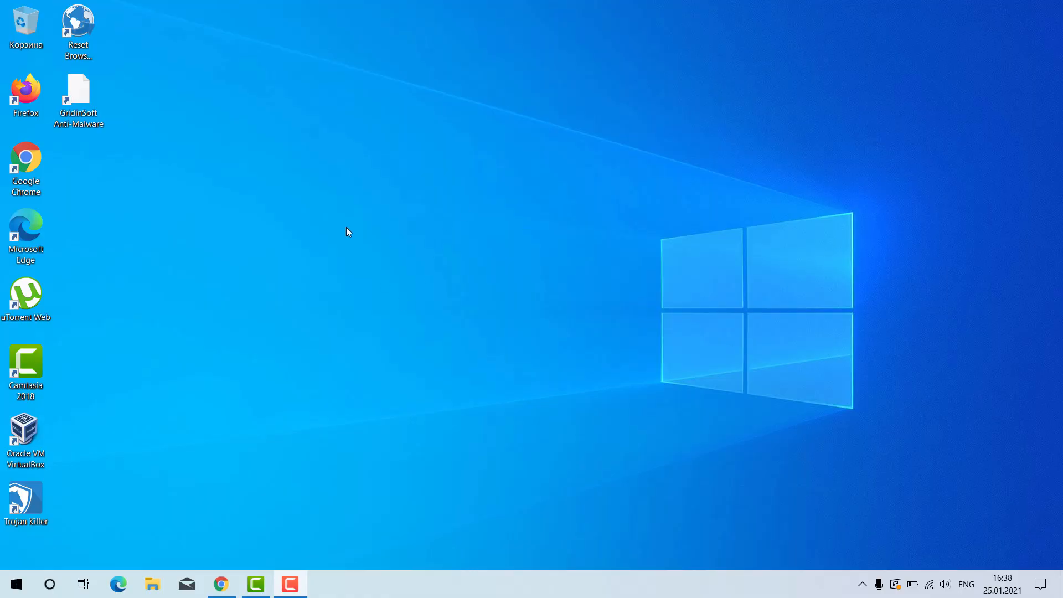
mouse_move(264, 489)
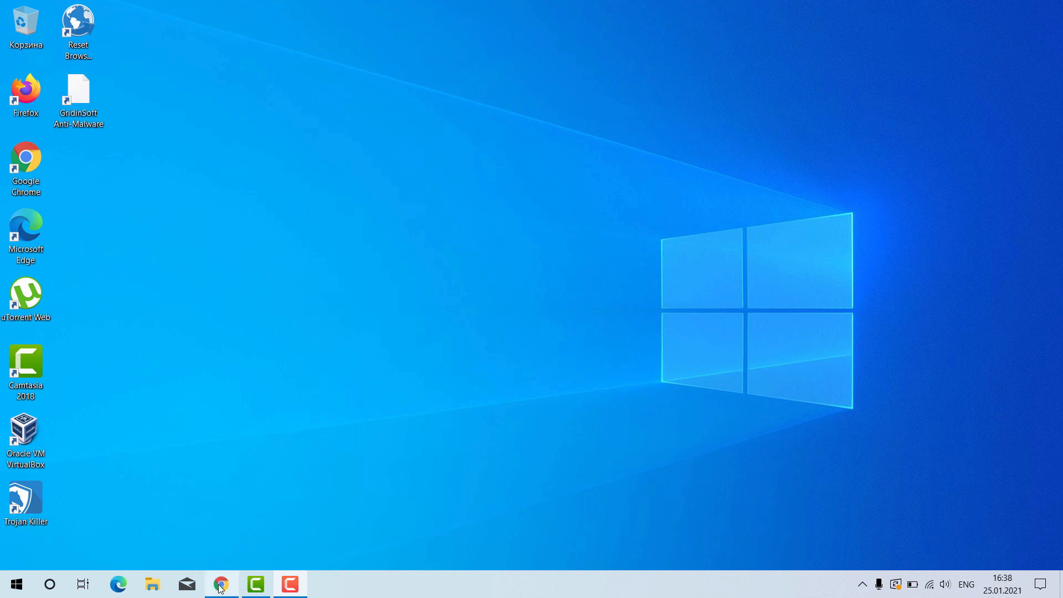
Launch Chrome and enter the system-tips.net Gridinsoft download address.
left_click(222, 584)
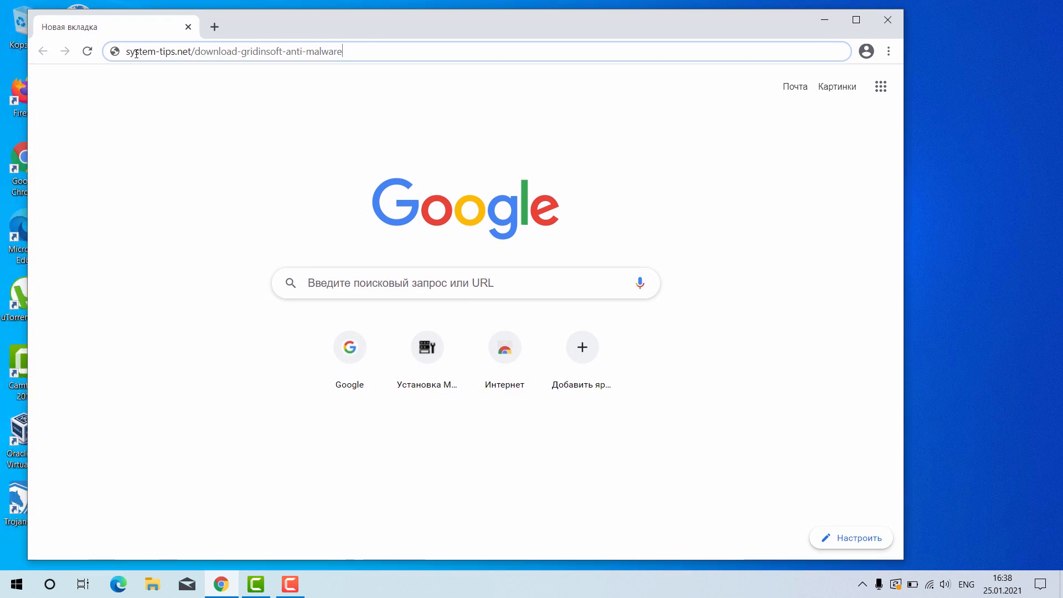
double_click(143, 51)
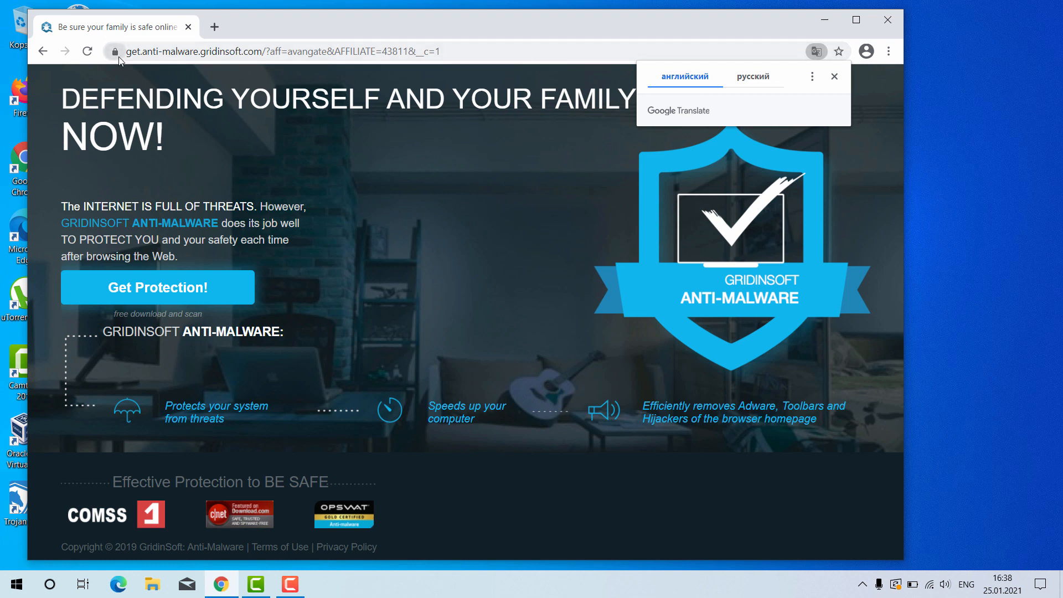
mouse_move(754, 69)
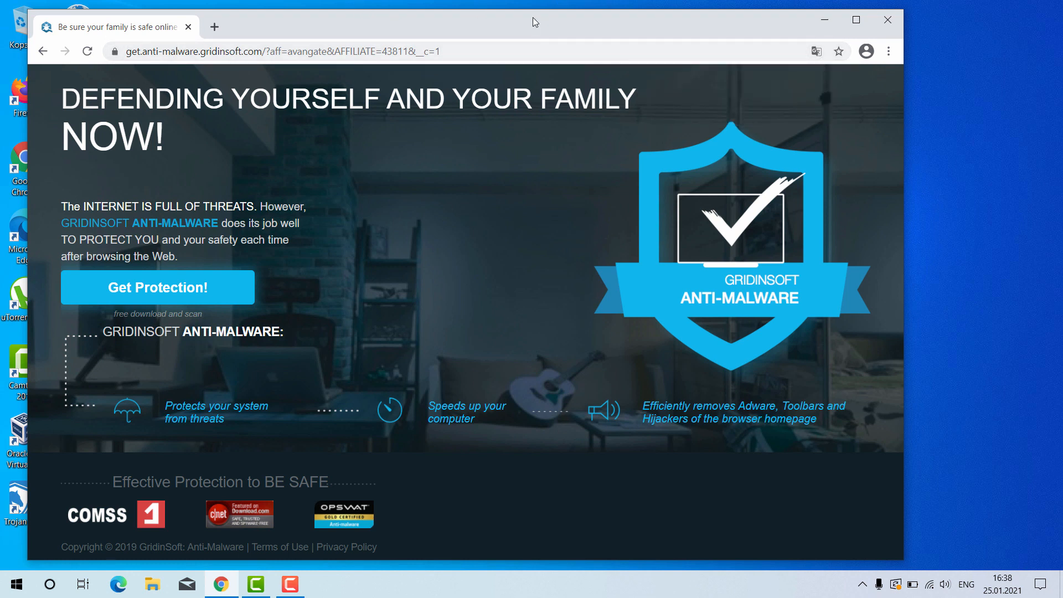
mouse_move(157, 287)
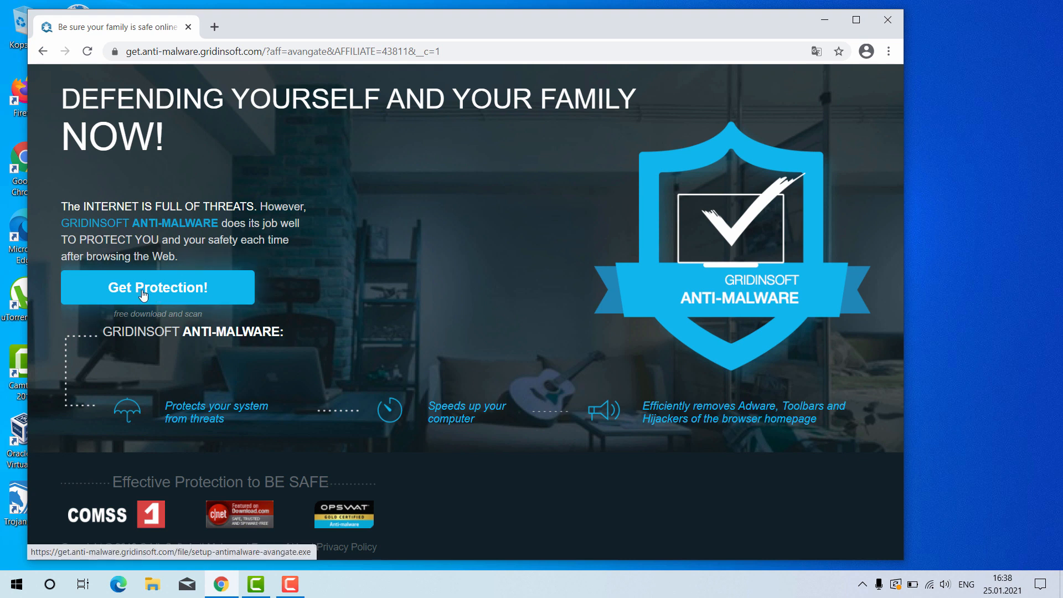
Download the free Gridinsoft Anti-Malware setup via 'Get Protection!'.
left_click(158, 287)
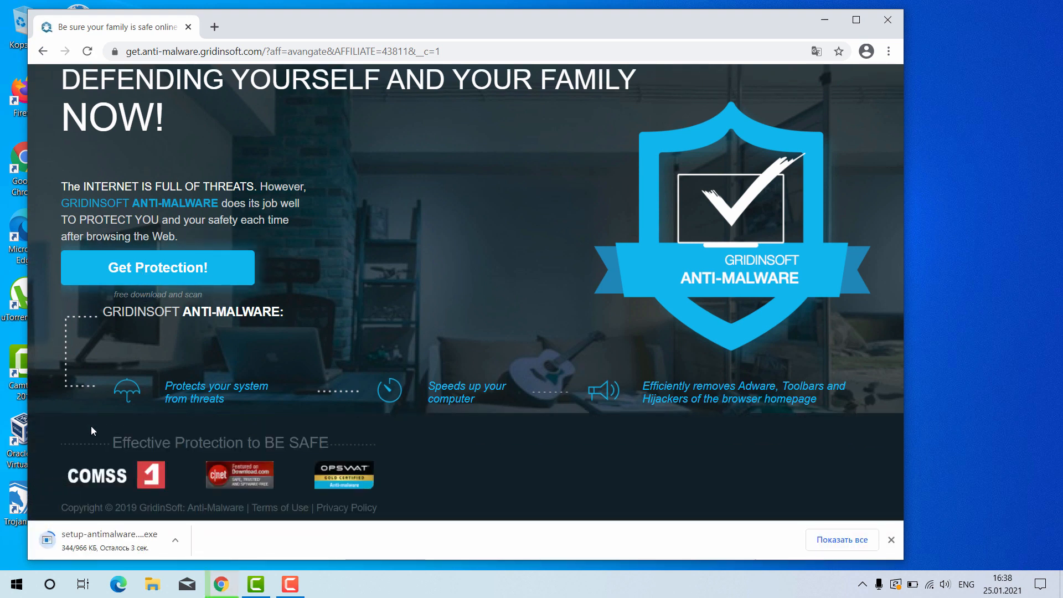
mouse_move(80, 543)
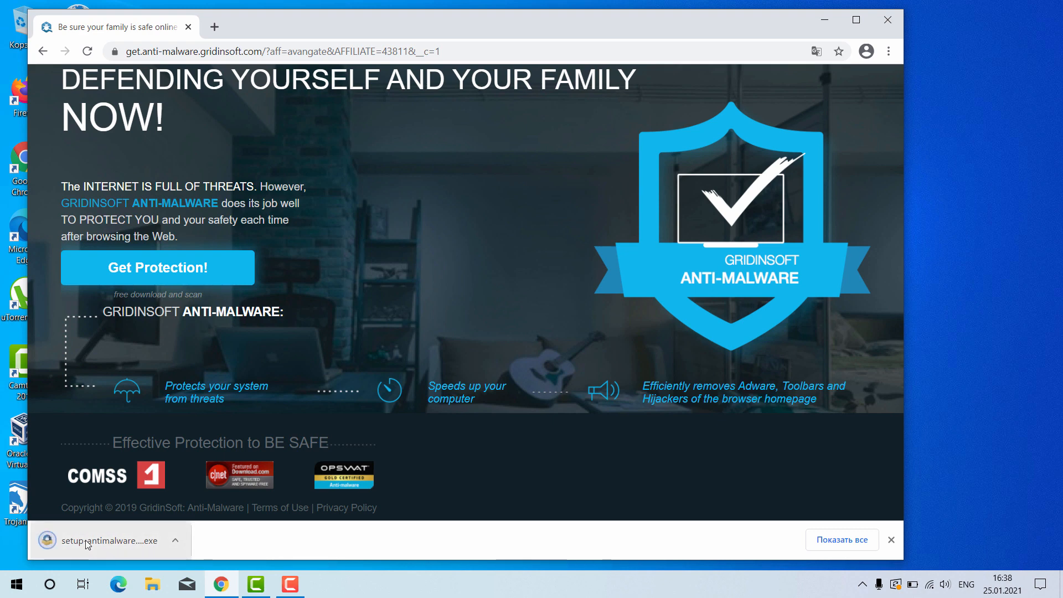
Run the downloaded setup file and start installing Gridinsoft Anti-Malware.
left_click(102, 541)
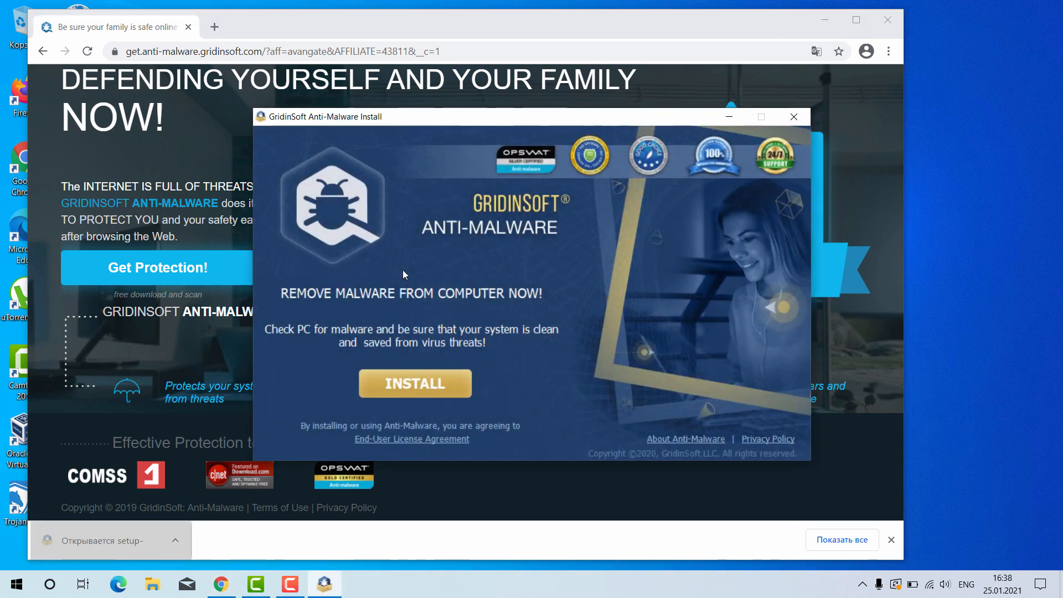
left_click(414, 383)
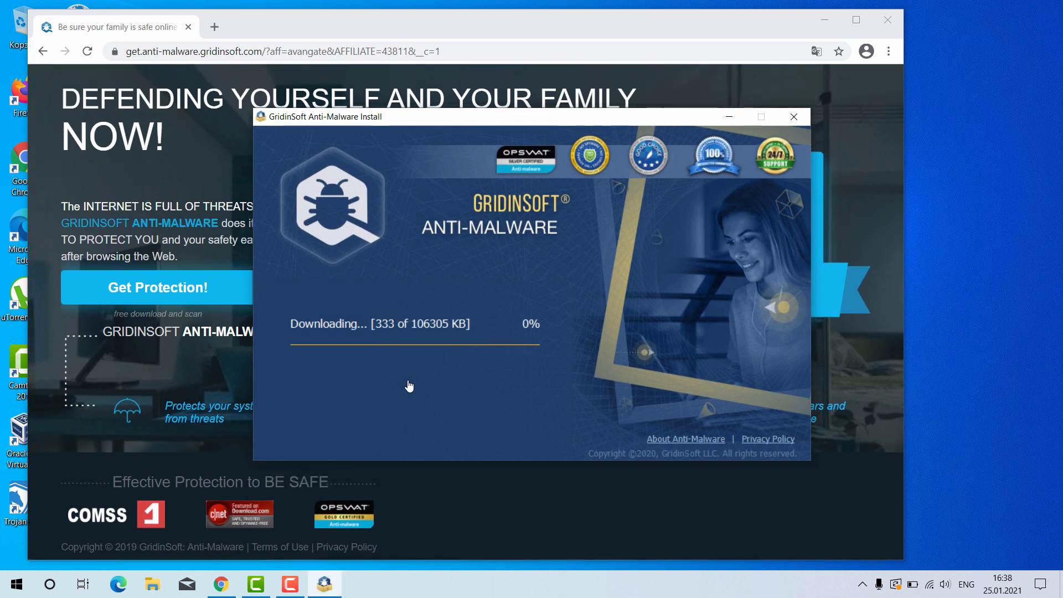
mouse_move(421, 301)
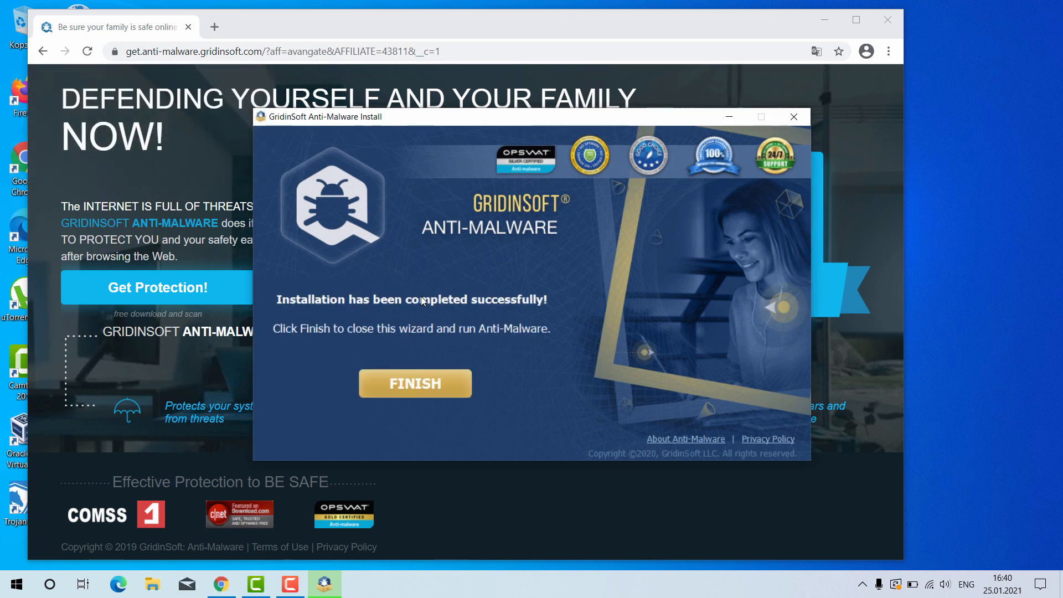
mouse_move(395, 251)
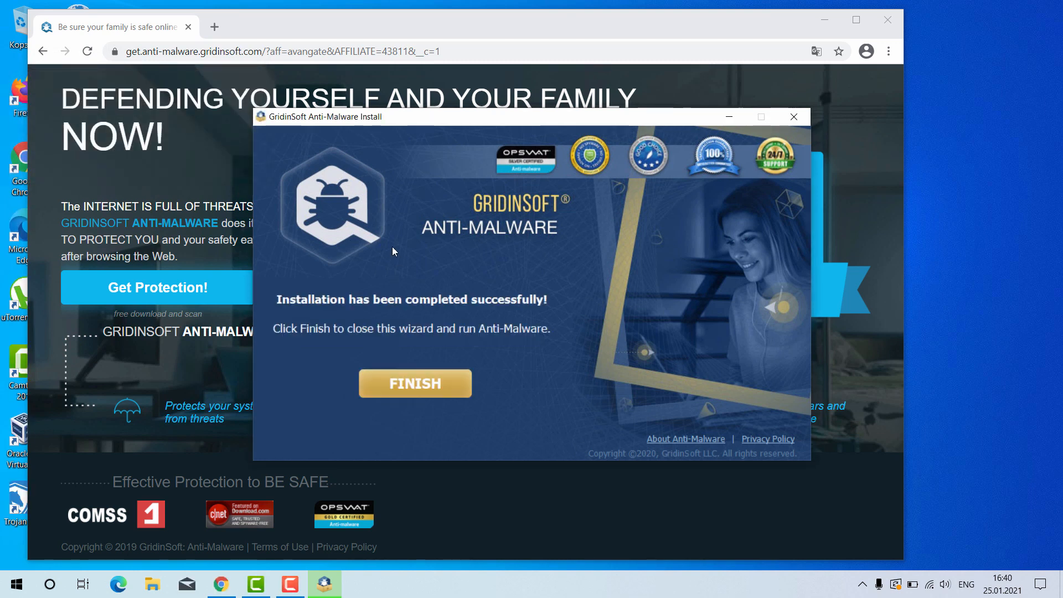
mouse_move(434, 120)
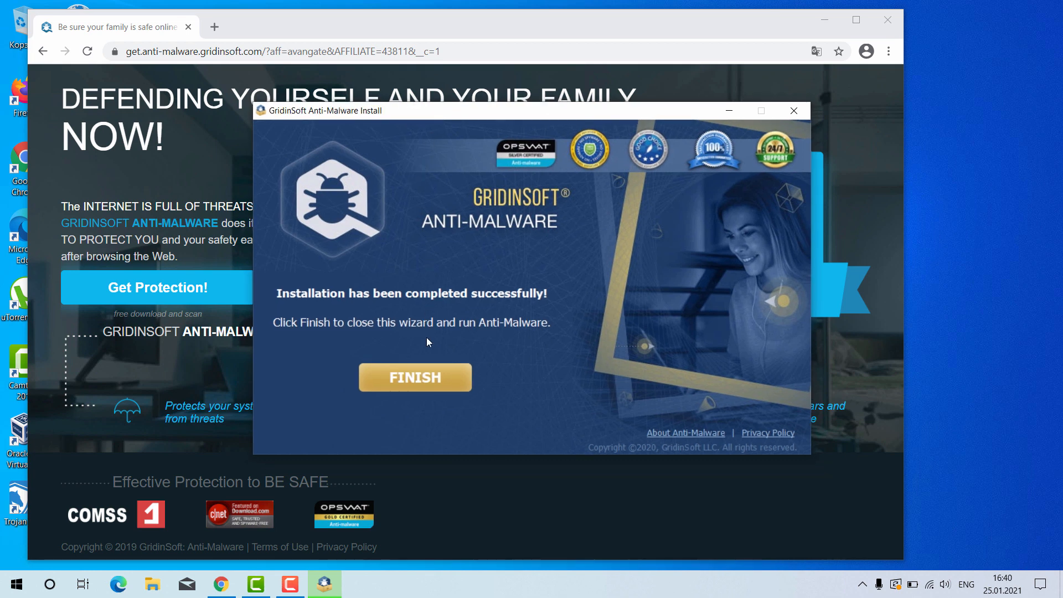
Finish setup, launch the program in demo mode and go to its Настройки (Settings) section.
left_click(414, 377)
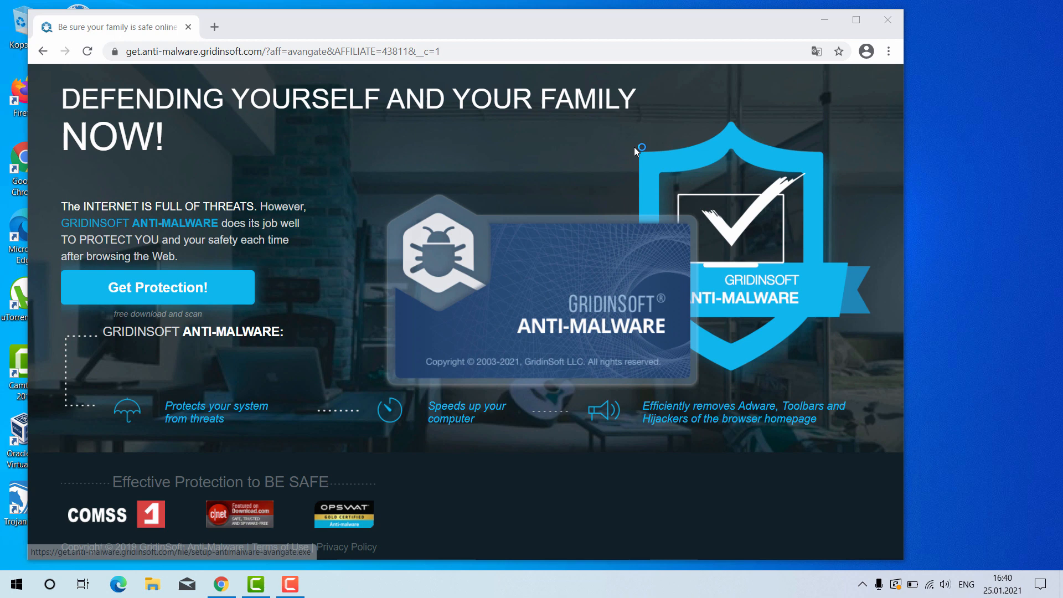
left_click(887, 20)
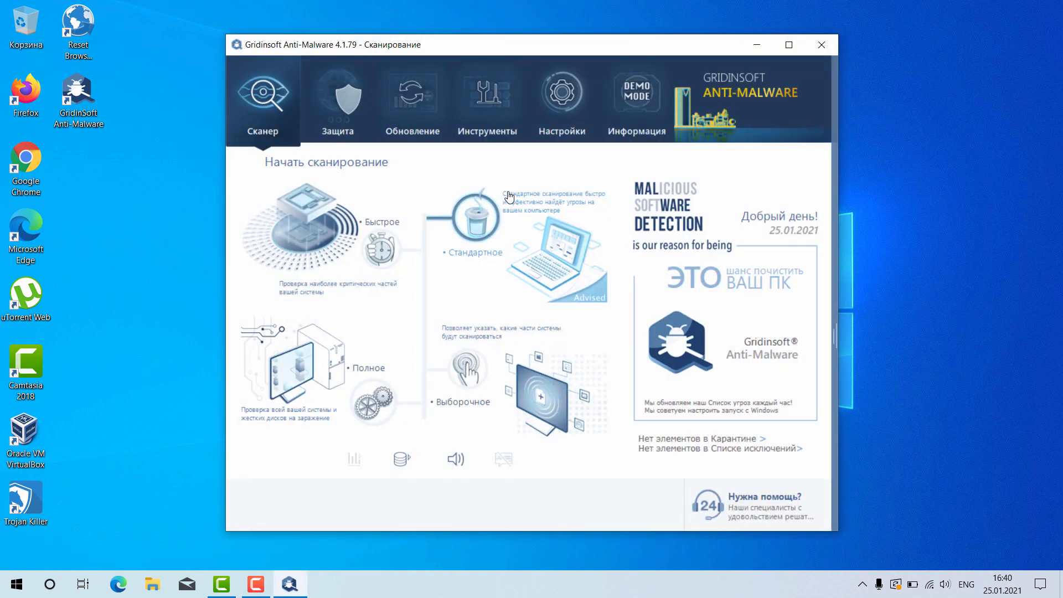
left_click(636, 93)
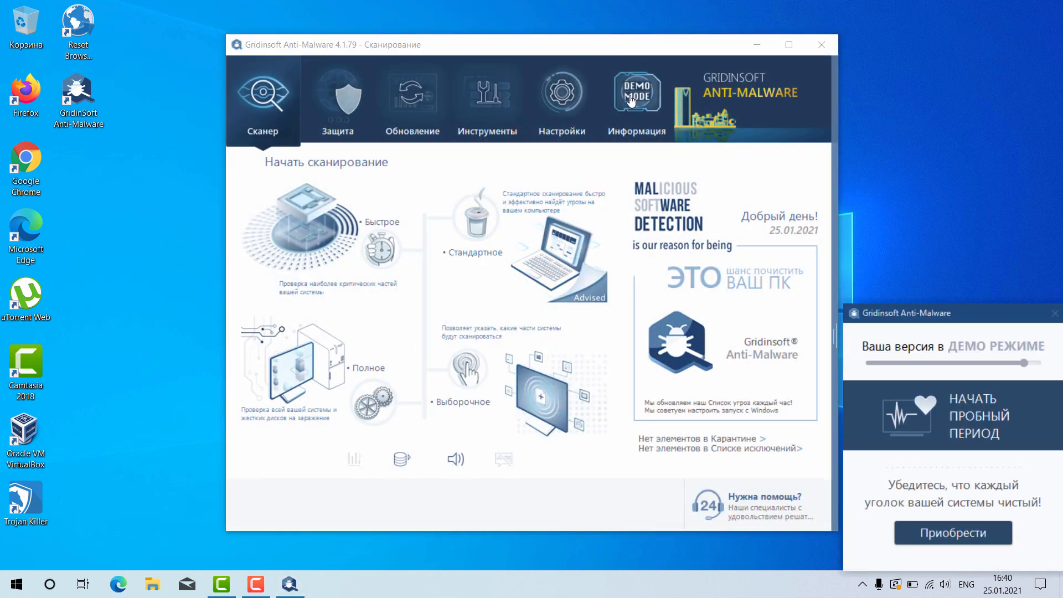
left_click(560, 102)
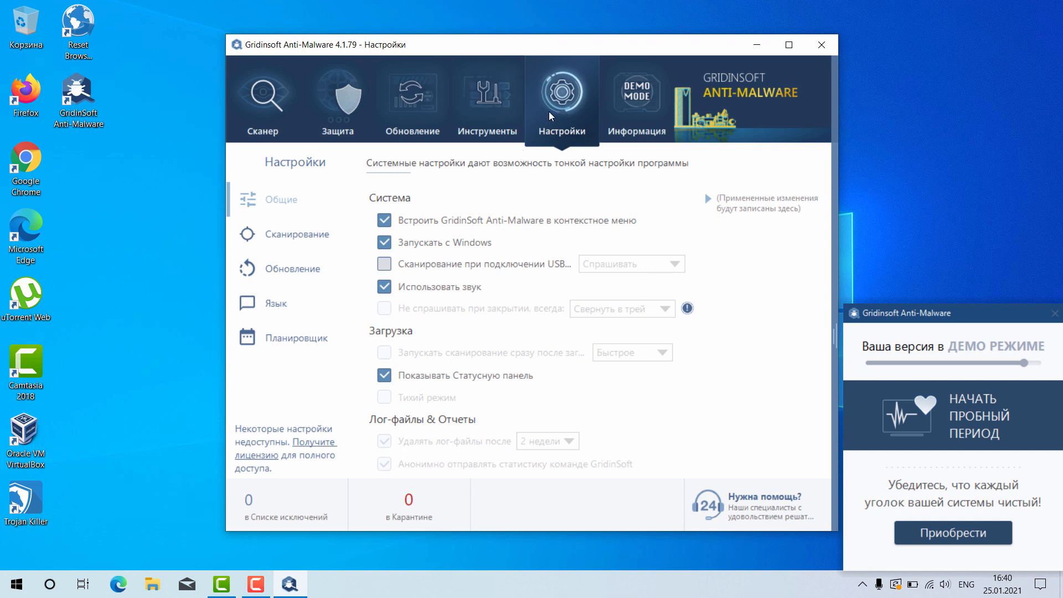
Change the interface language to English, then return to the Scan section.
left_click(276, 304)
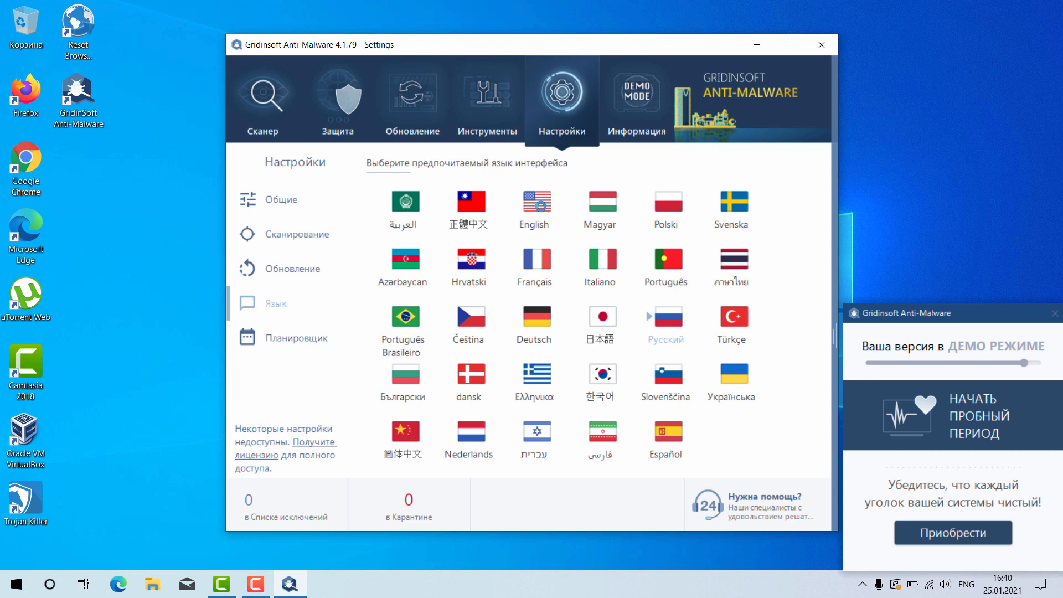
left_click(535, 204)
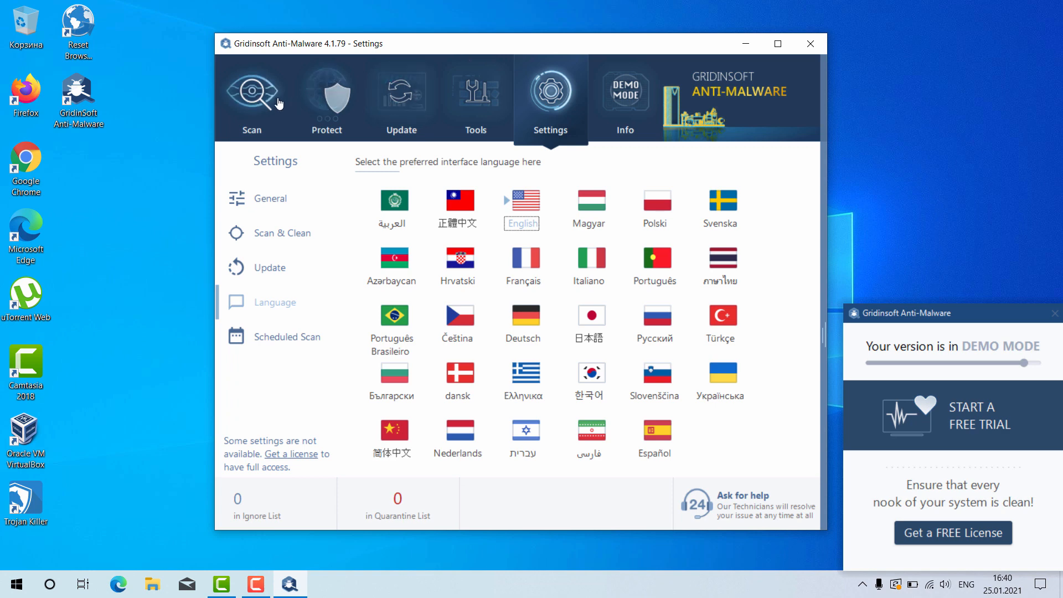
left_click(251, 96)
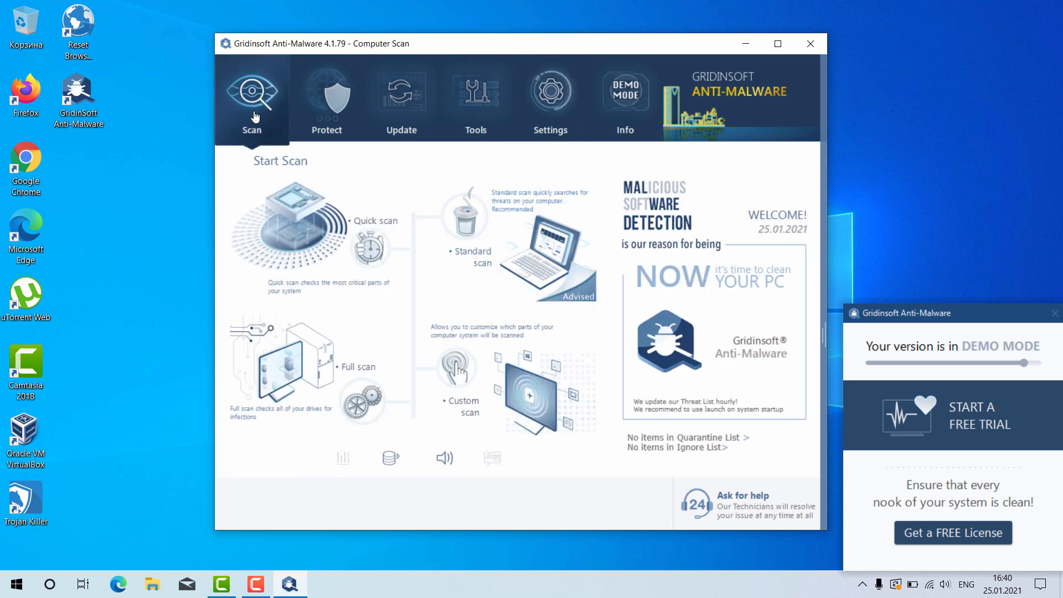
mouse_move(339, 249)
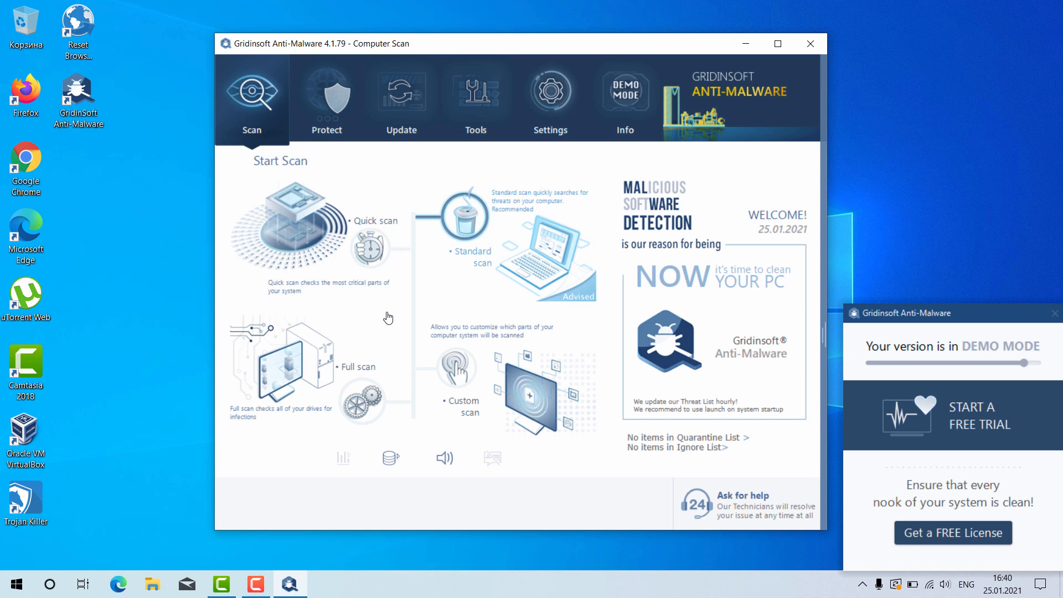
Start a Quick scan of the computer.
left_click(298, 227)
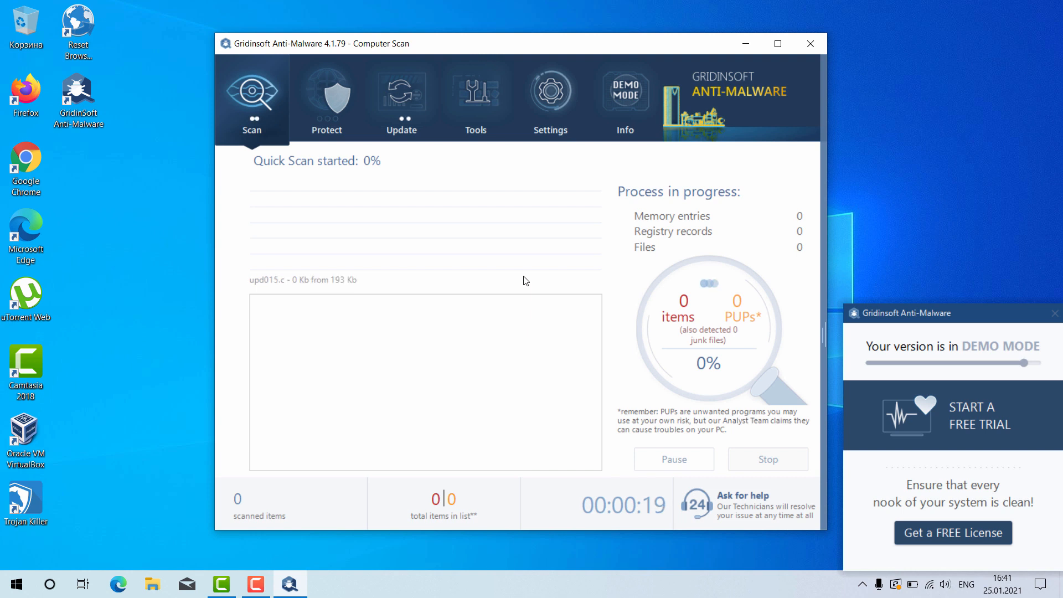
mouse_move(476, 112)
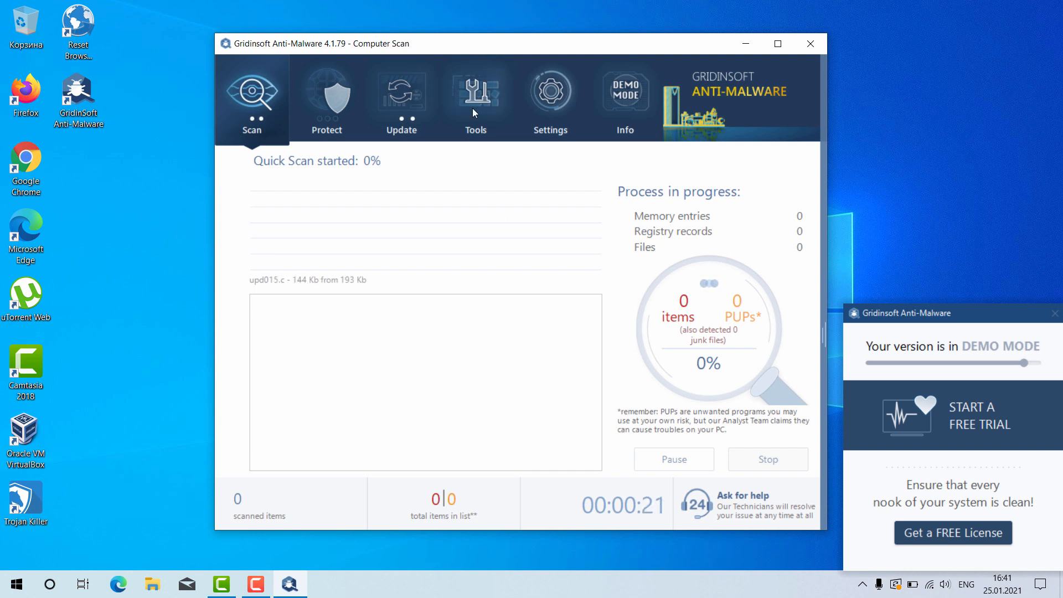
Browse Tools, license activation and Settings during scanning, then view the three detected threats.
left_click(475, 95)
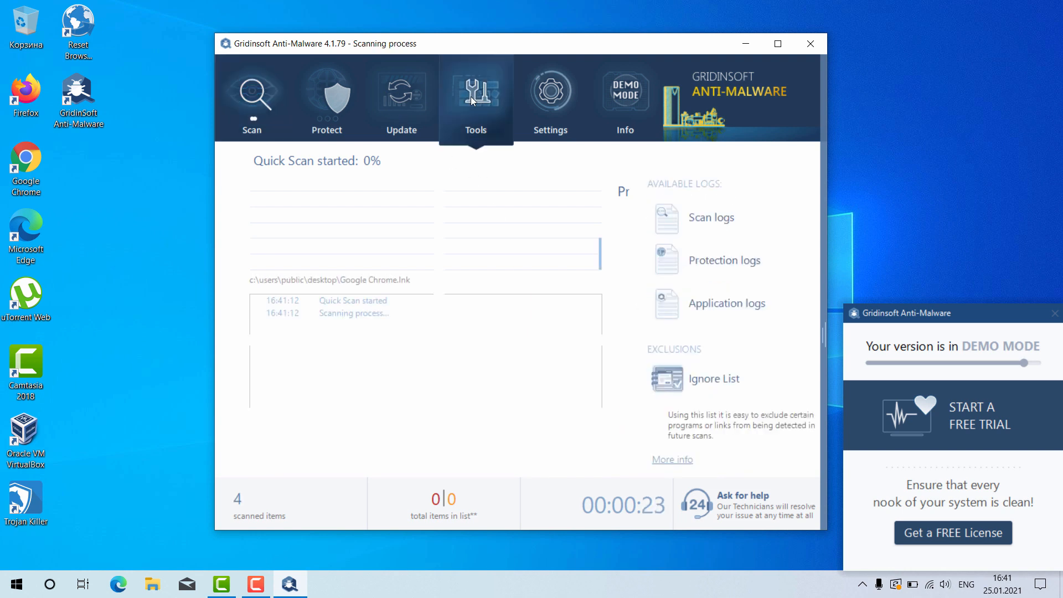
left_click(475, 98)
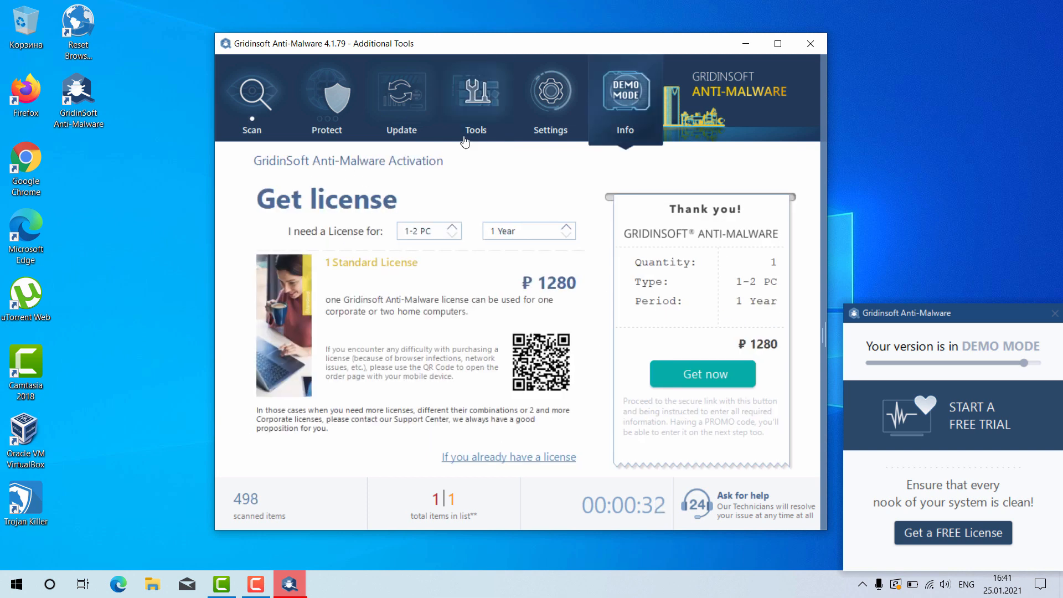
mouse_move(585, 196)
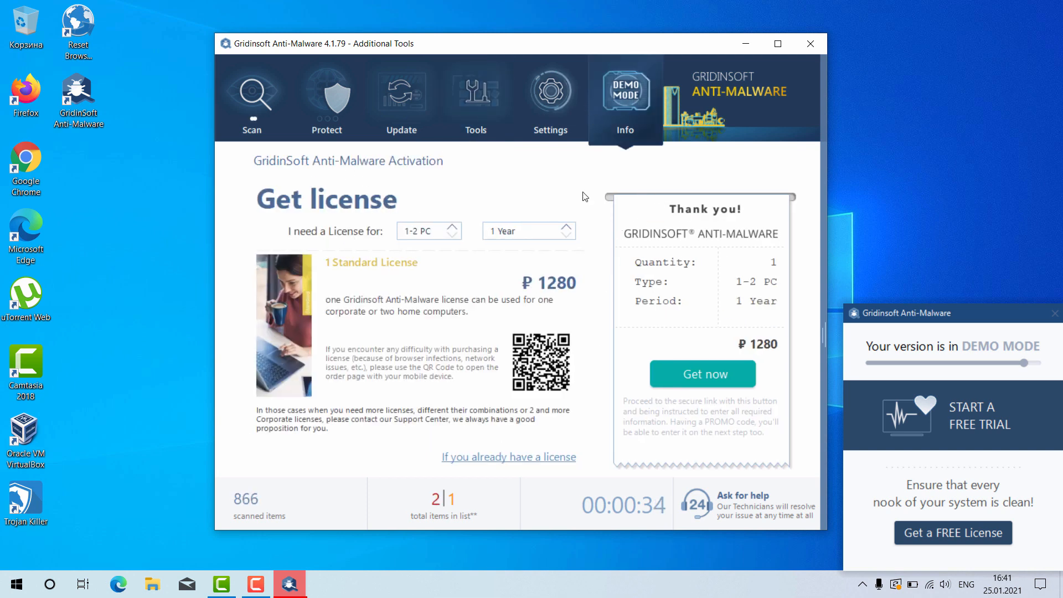
left_click(551, 96)
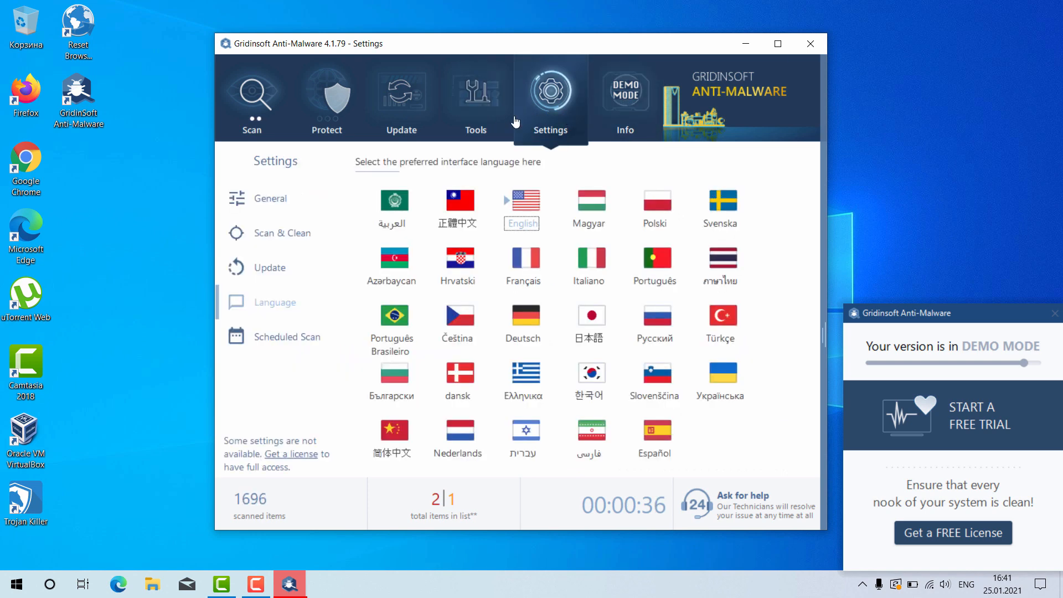
left_click(251, 99)
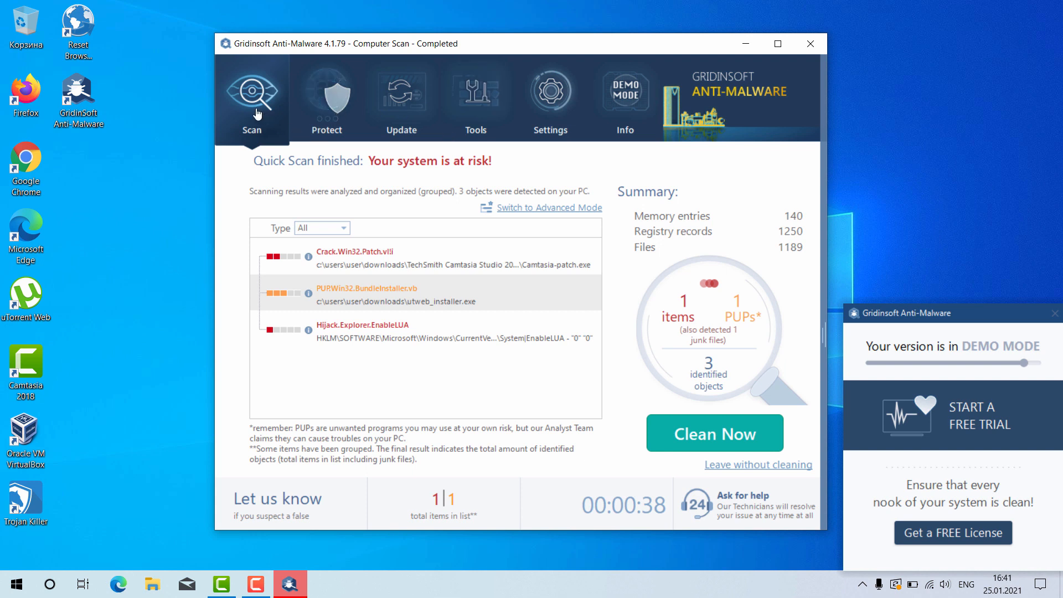
mouse_move(615, 272)
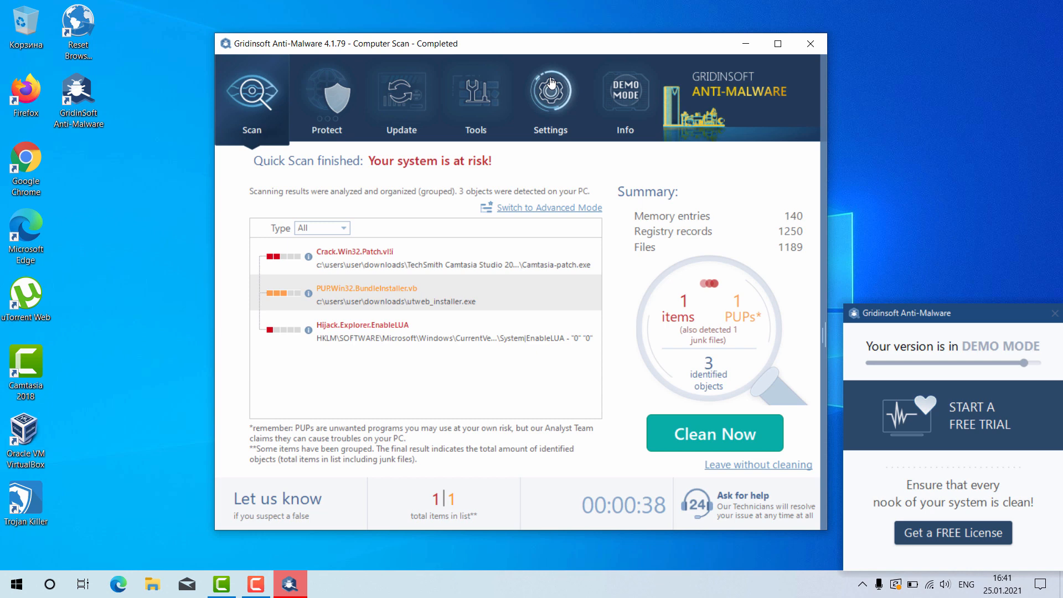
mouse_move(714, 433)
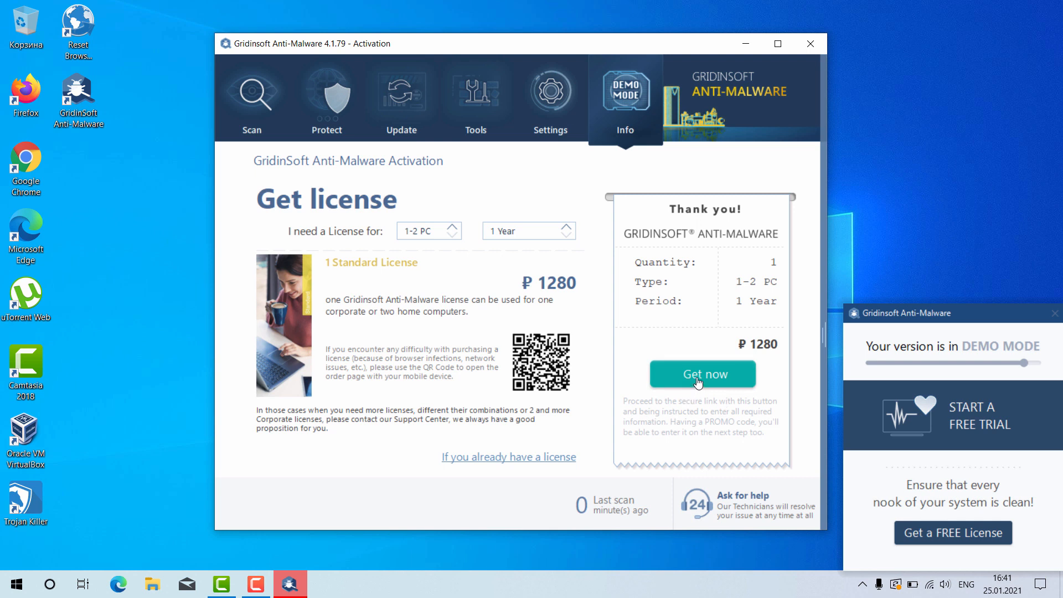
mouse_move(720, 453)
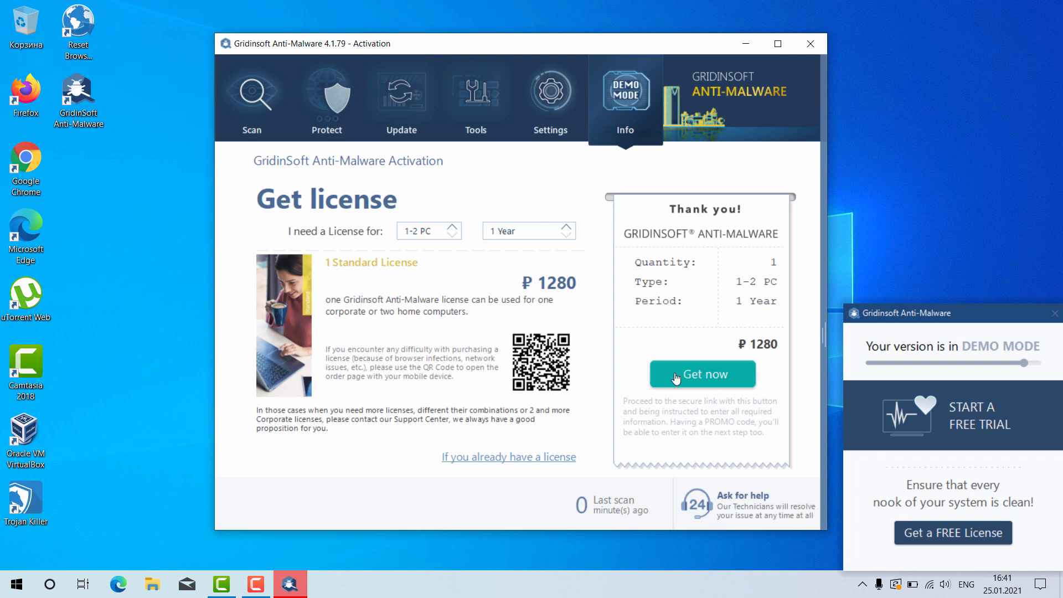
mouse_move(750, 472)
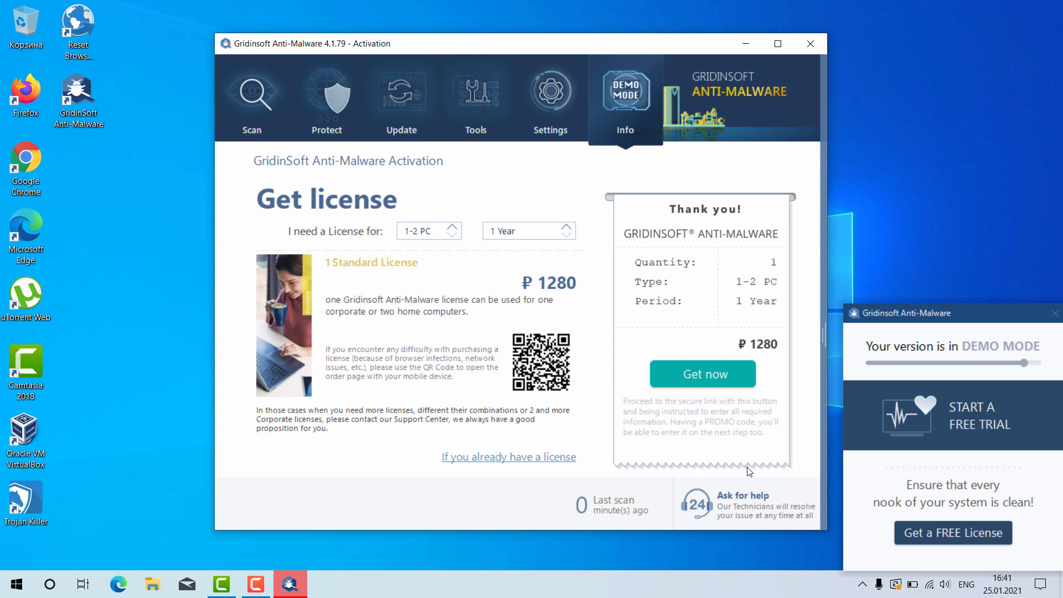
mouse_move(523, 146)
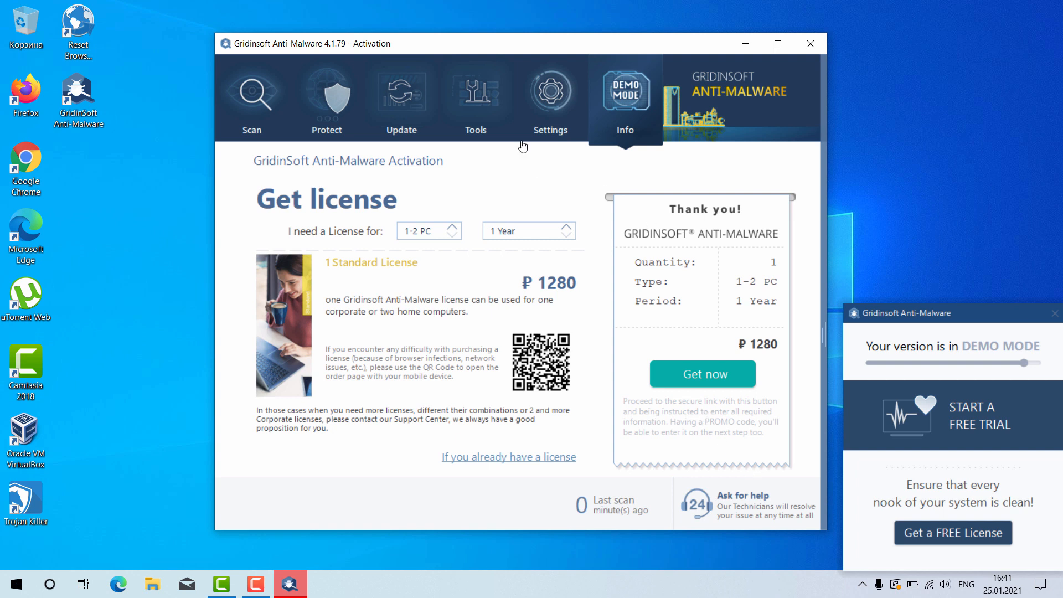
mouse_move(606, 146)
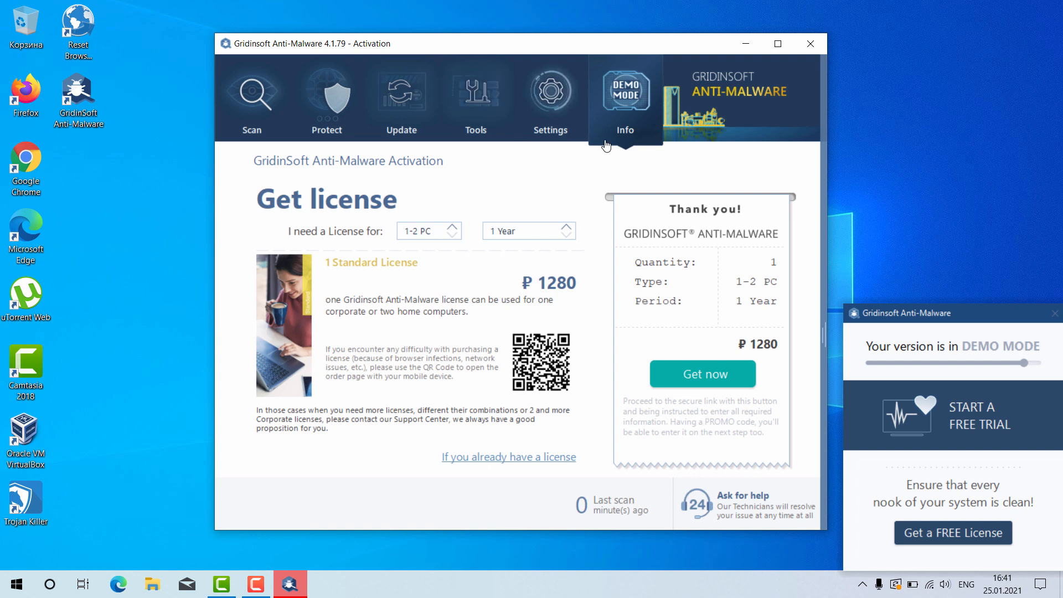